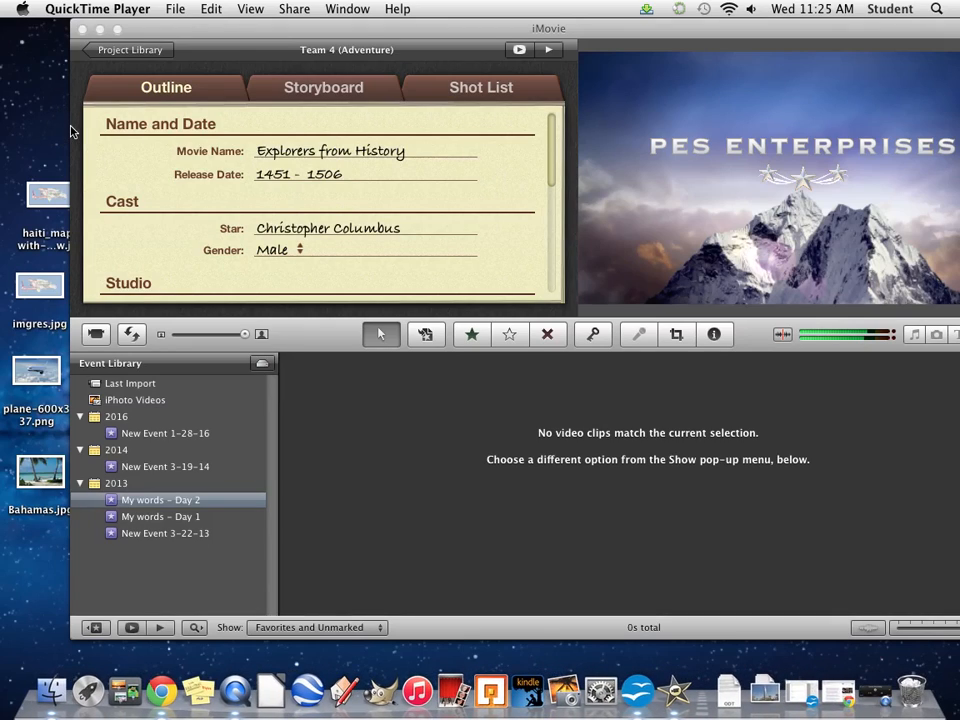
{"action": "mouse_move", "coordinate": [200, 110]}
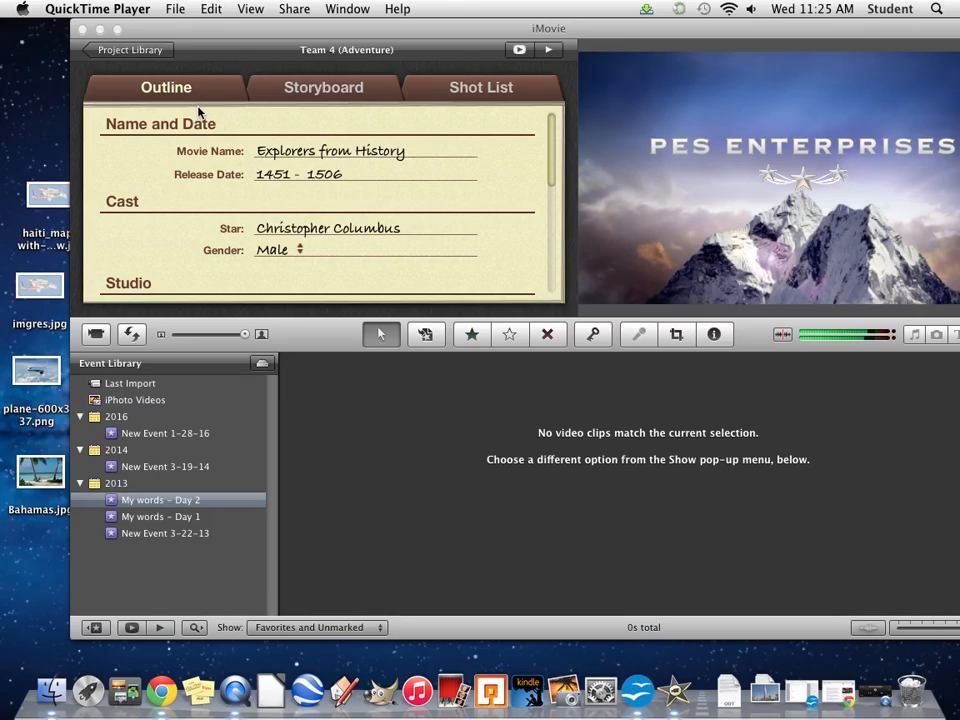
{"action": "mouse_move", "coordinate": [196, 110]}
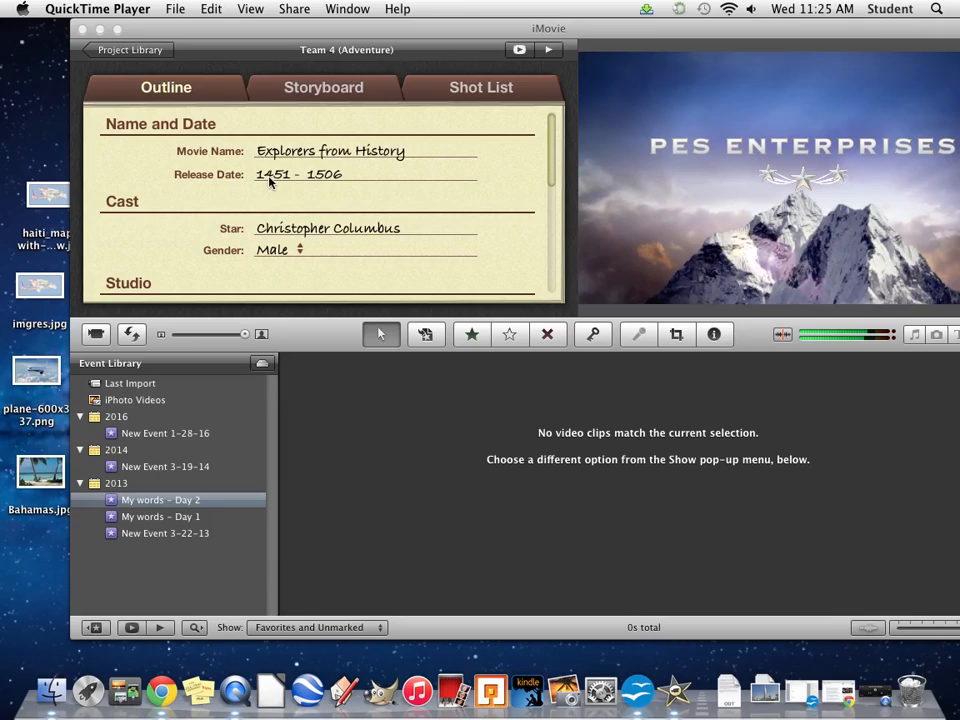
{"action": "mouse_move", "coordinate": [336, 184]}
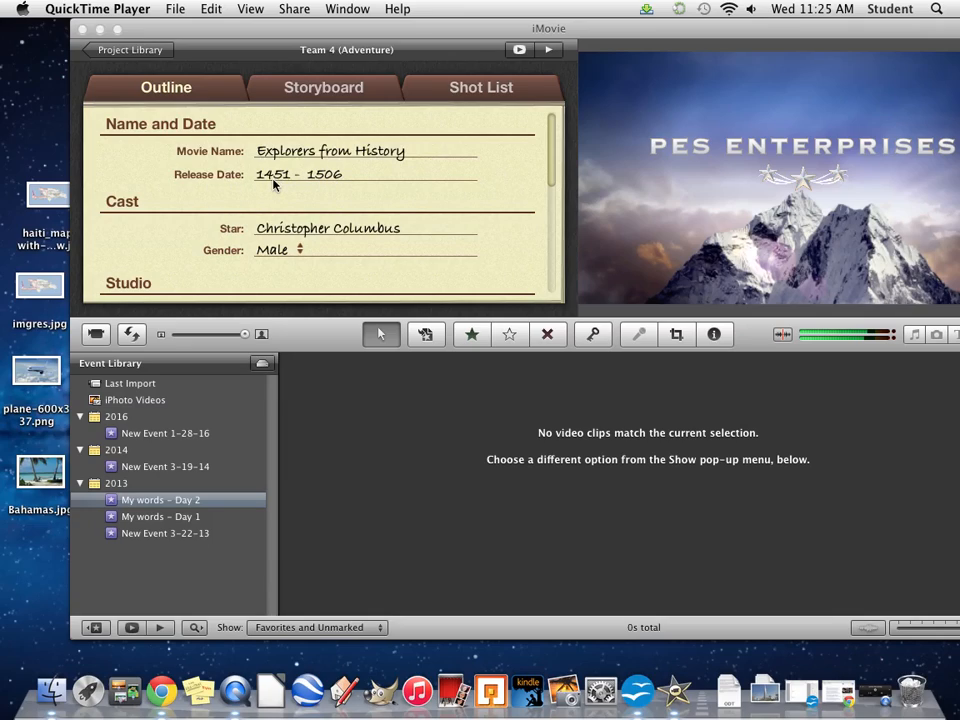
{"action": "mouse_move", "coordinate": [324, 188]}
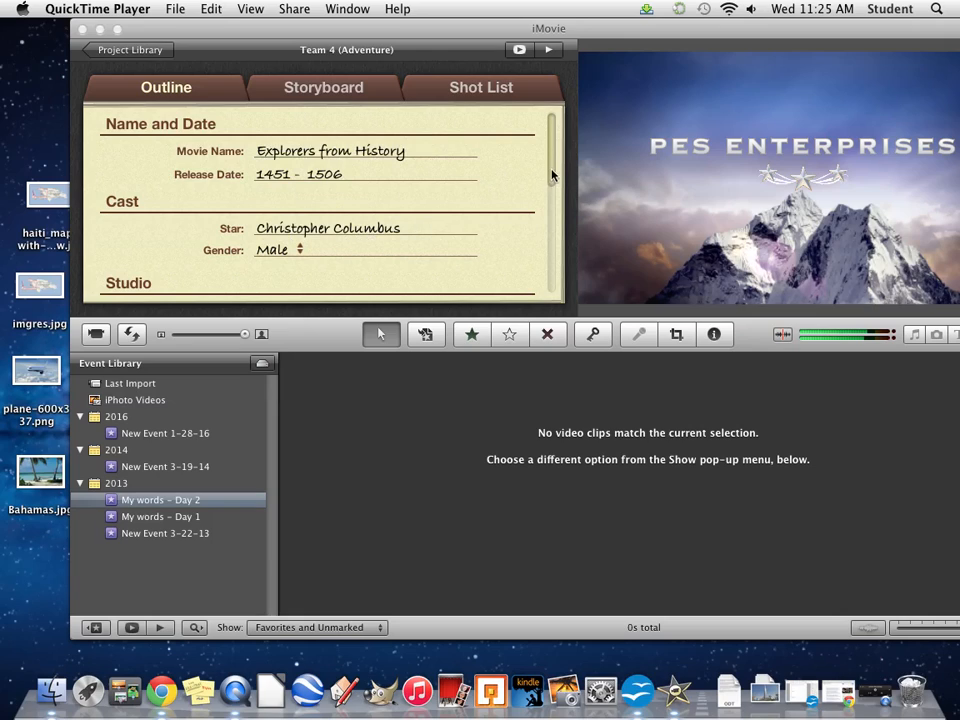
- Bring the Studio section (PES enterprises) into view and start editing the Star's first name
{"action": "left_click_drag", "start_coordinate": [552, 176], "coordinate": [552, 200]}
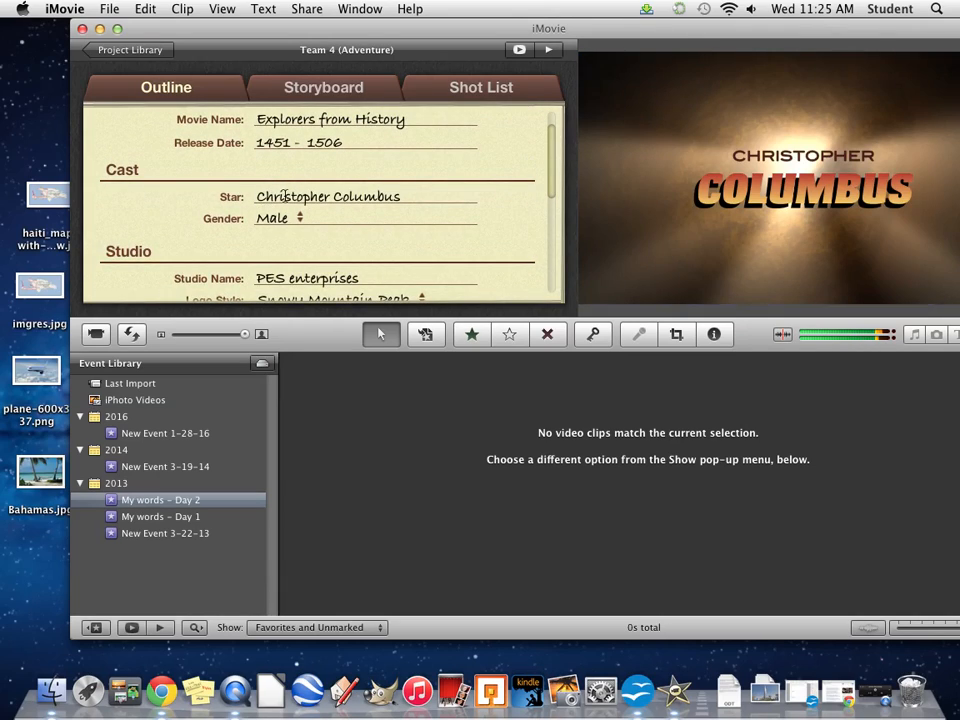
{"action": "double_click", "coordinate": [292, 196]}
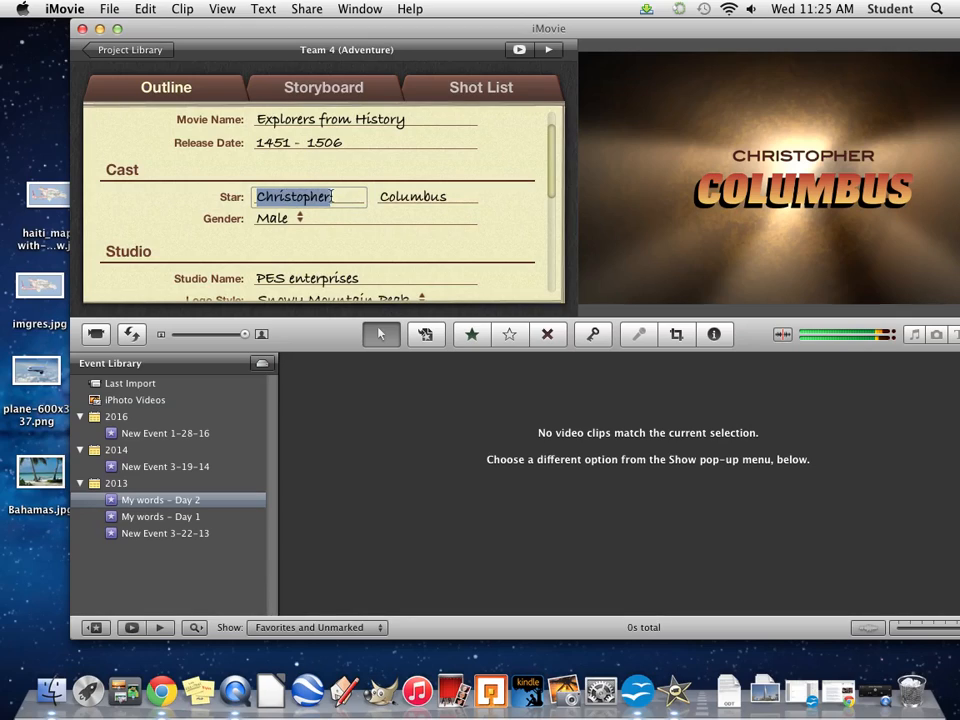